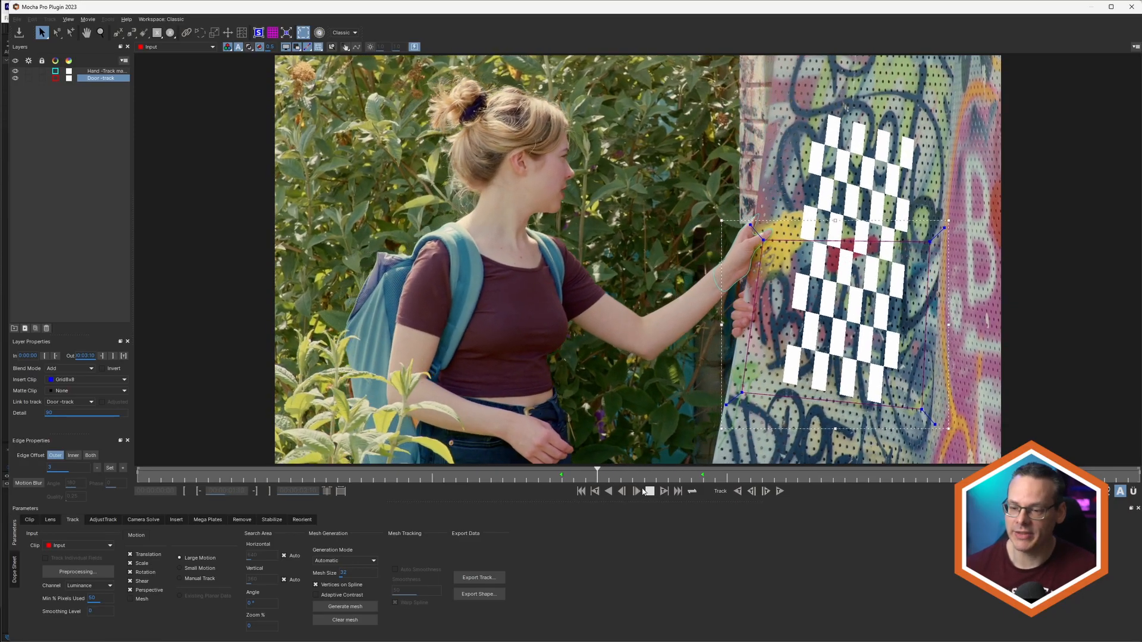
- Delete the Door track's keyframes before frame 13 and switch its motion tracking to Manual Track
left_click(662, 491)
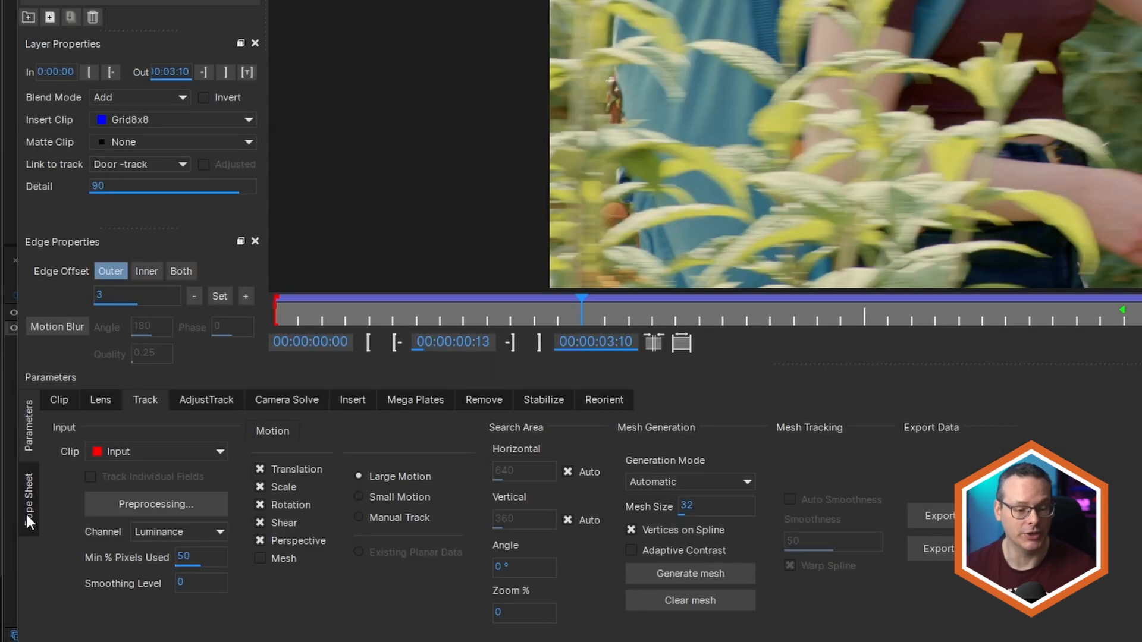
left_click(27, 499)
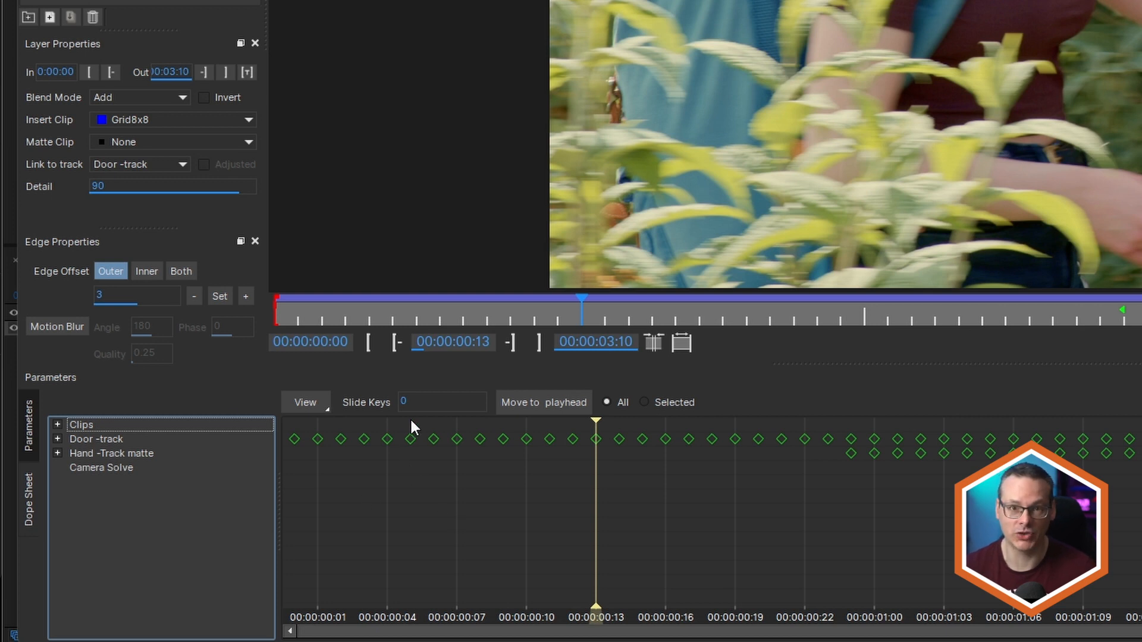
mouse_move(33, 443)
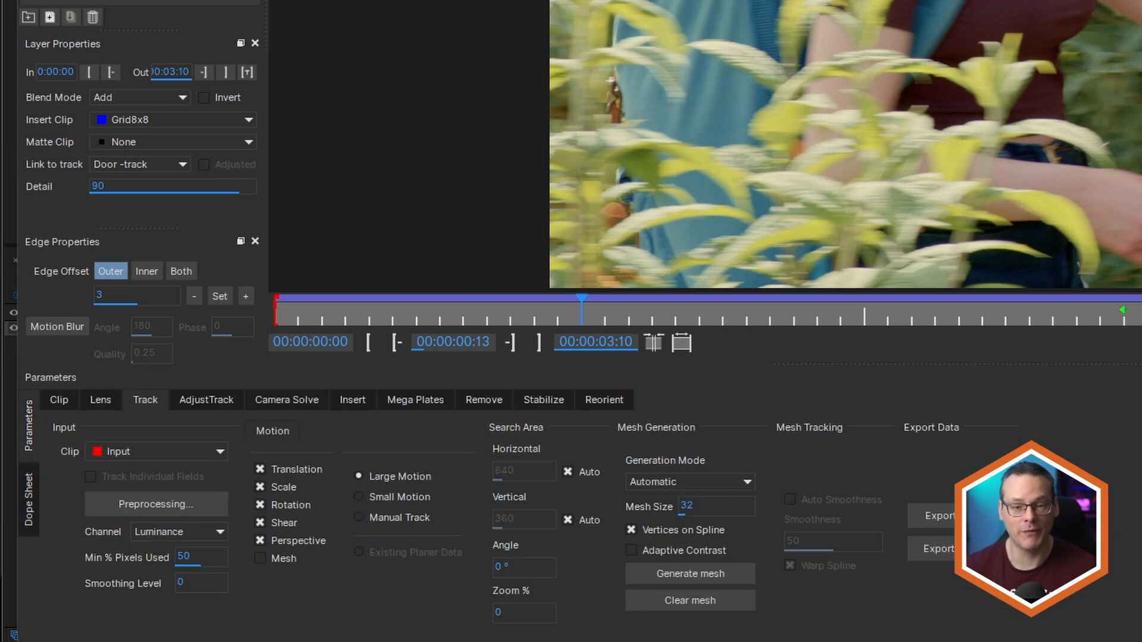
mouse_move(581, 501)
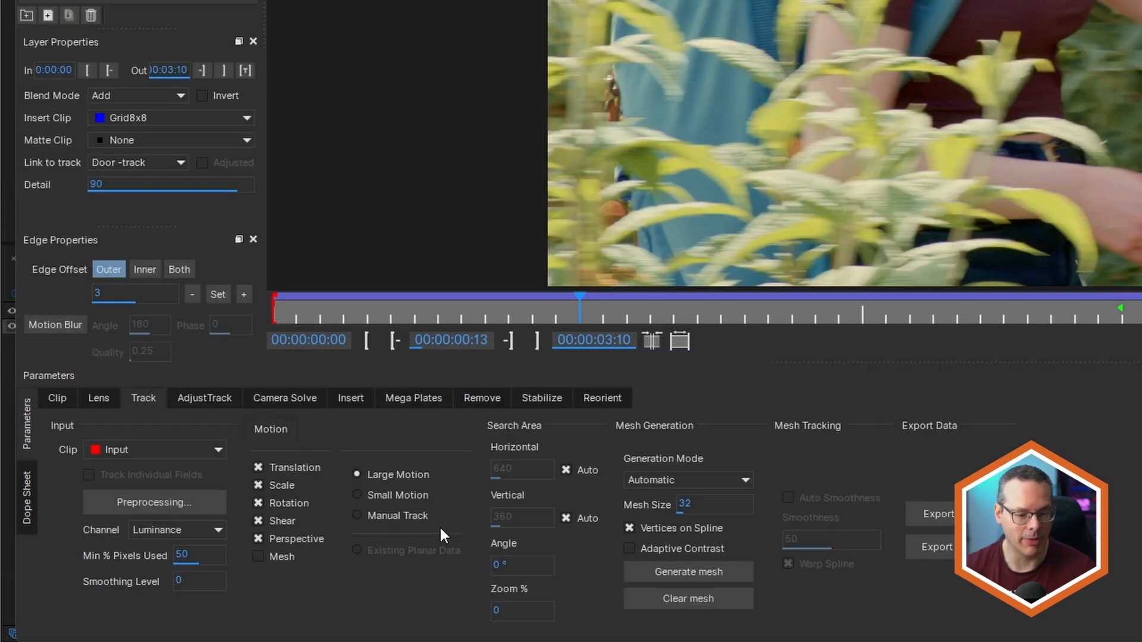
left_click(356, 515)
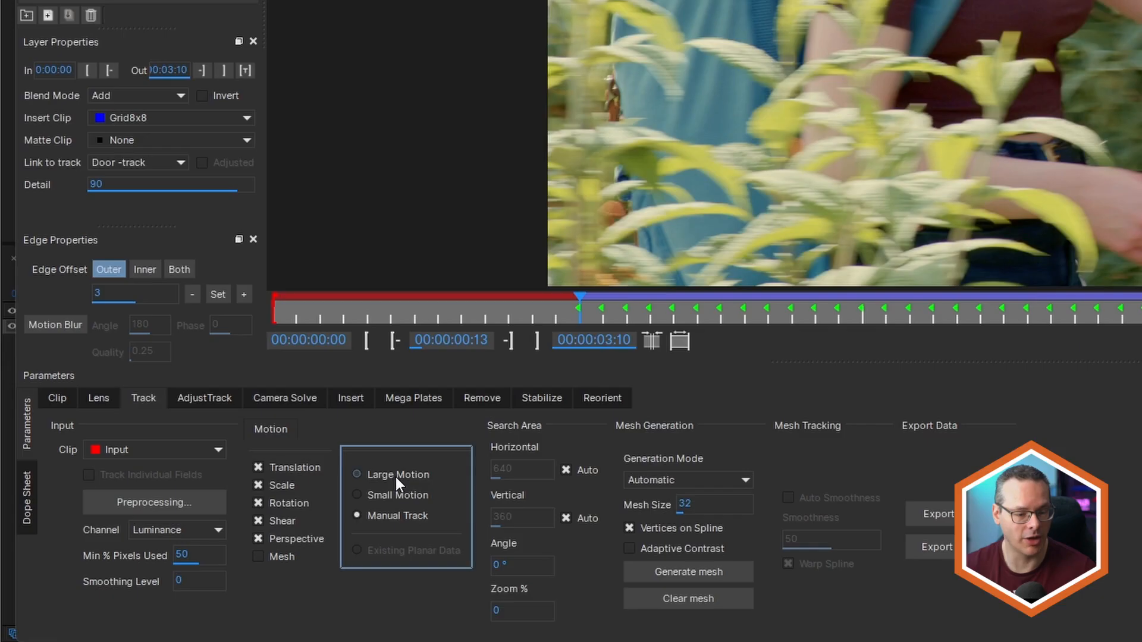
left_click(356, 474)
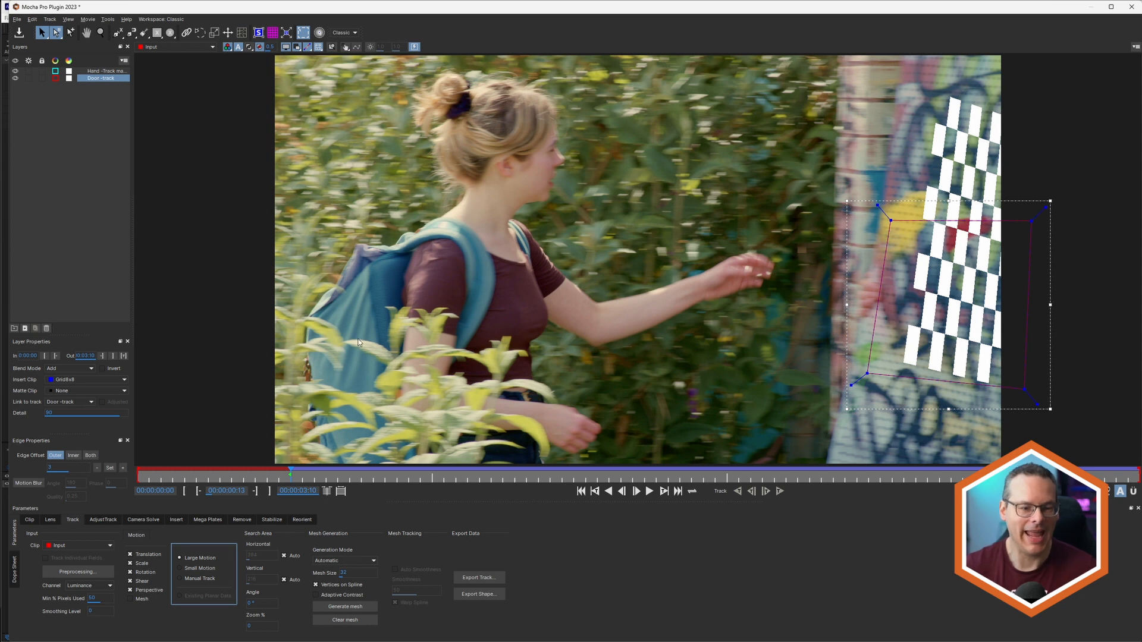
mouse_move(252, 296)
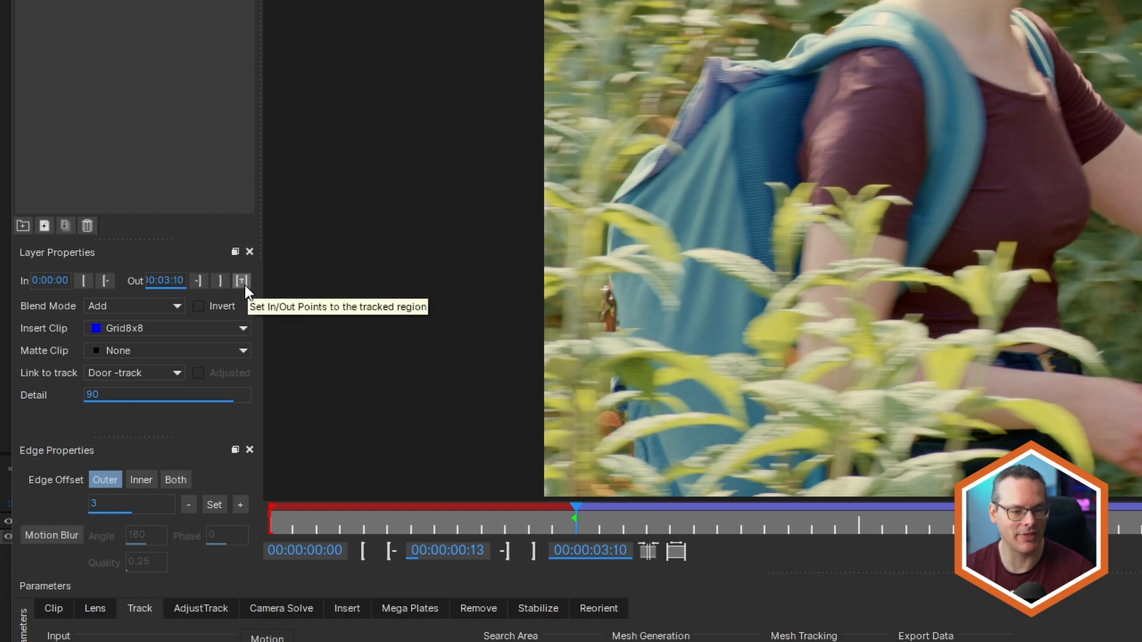
- Set the Door layer's in/out points to its tracked region, starting at frame 13
left_click(242, 281)
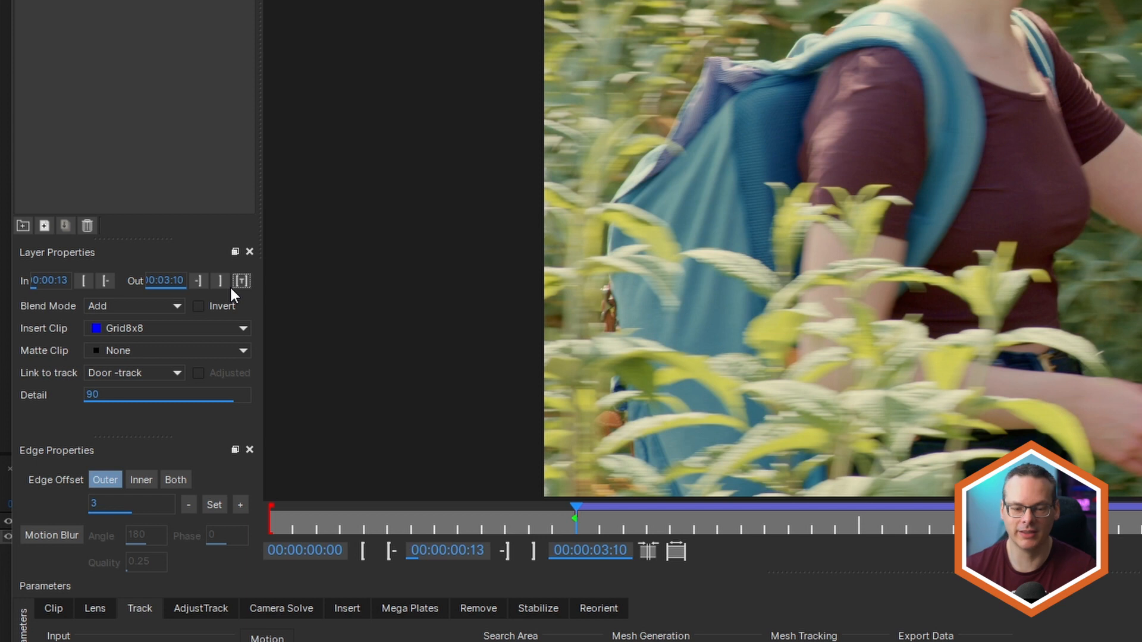